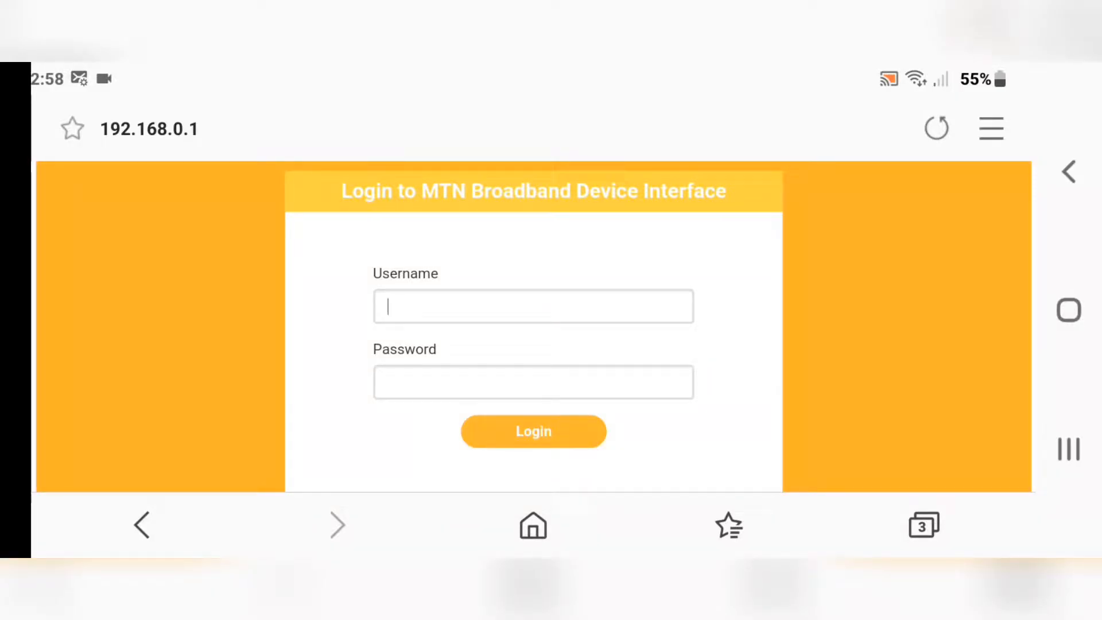
Step: Sign in to the router as user 'root' with its password and reach the dashboard
click(532, 305)
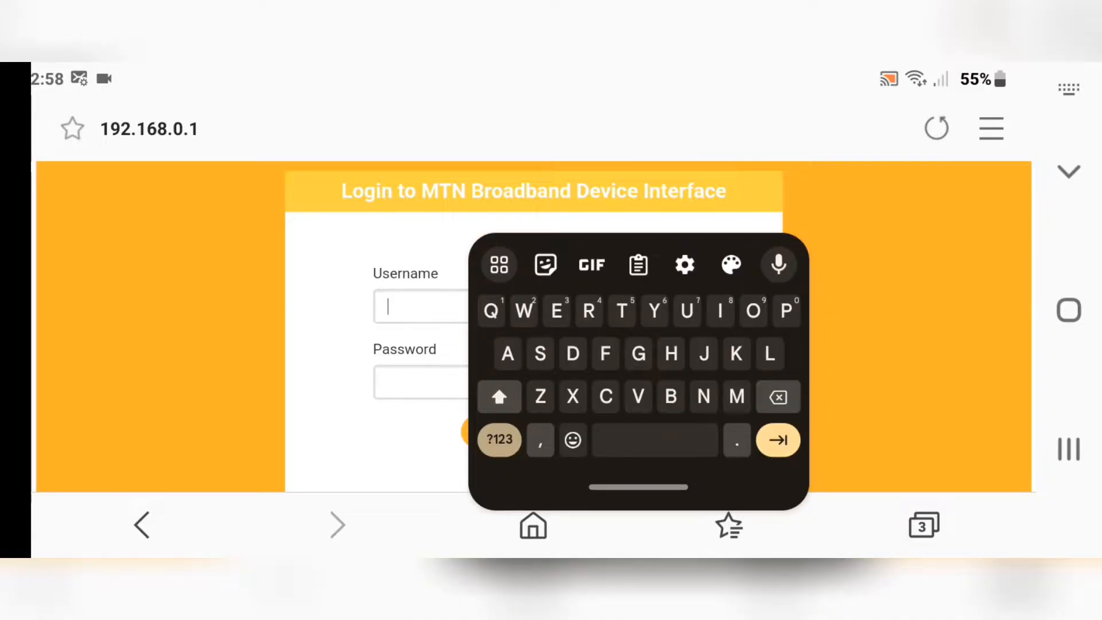
text(root)
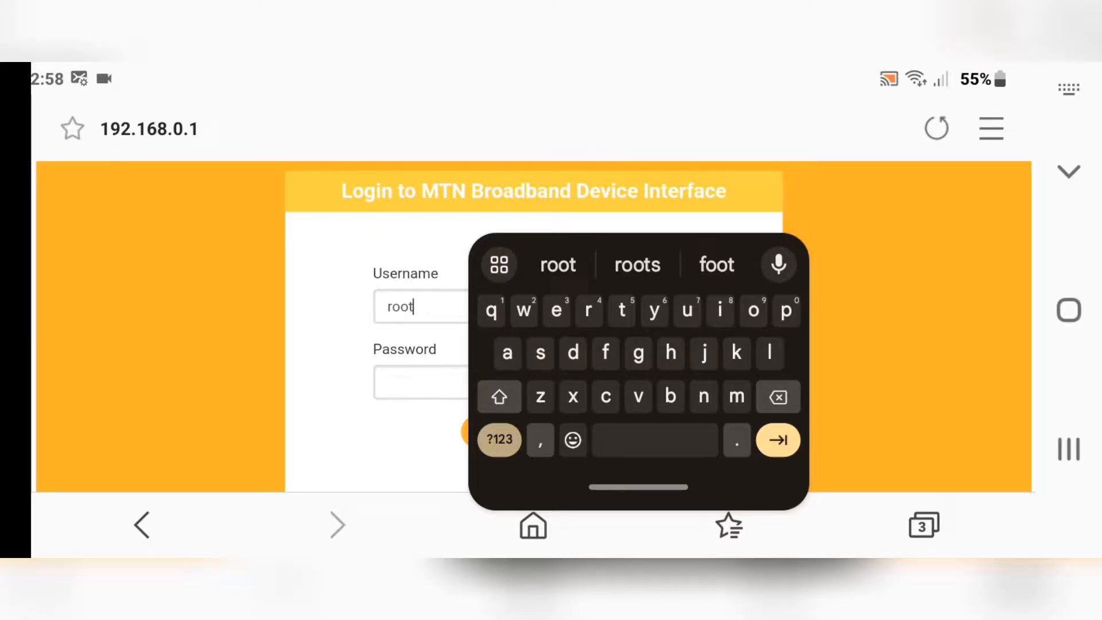
click(421, 382)
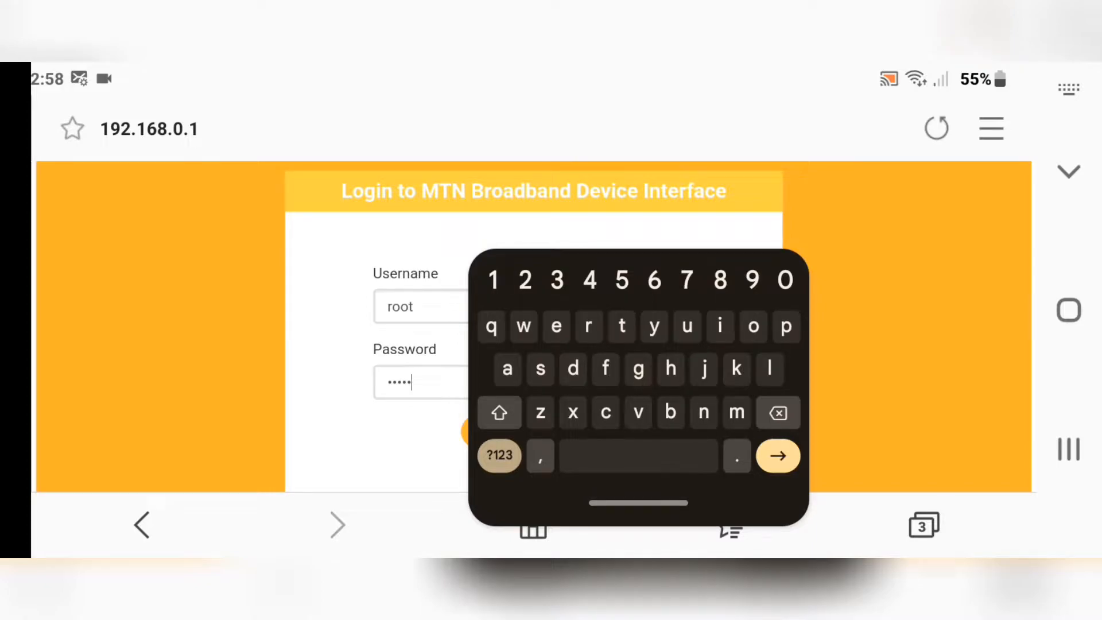
click(778, 455)
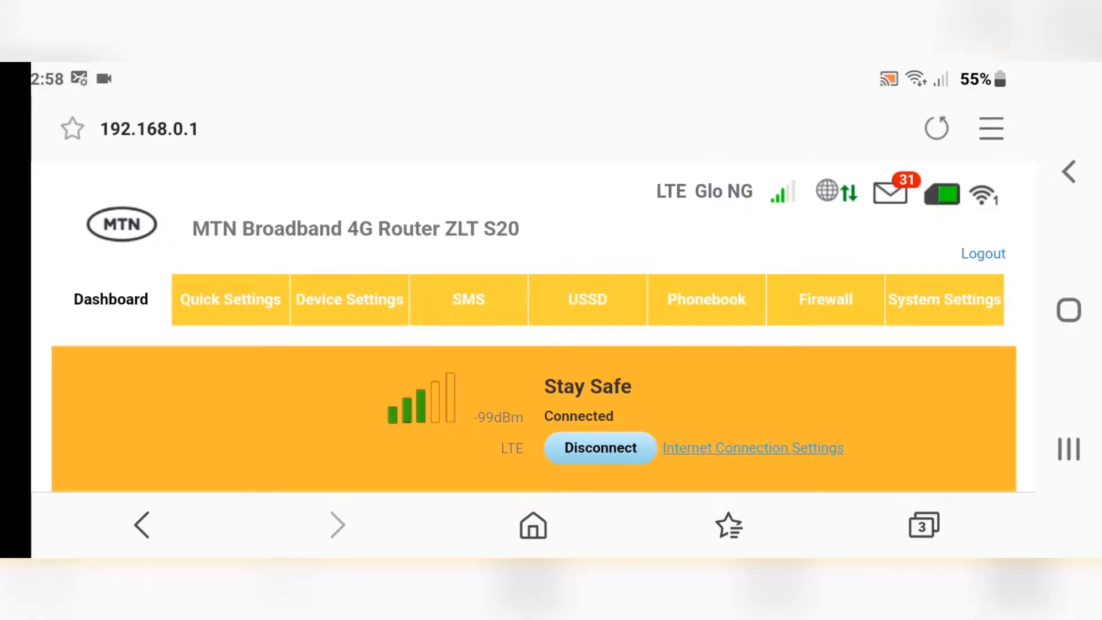
Step: Go to Device Settings, then Advance Settings, and select the Bands Locking section
scroll(down, 3)
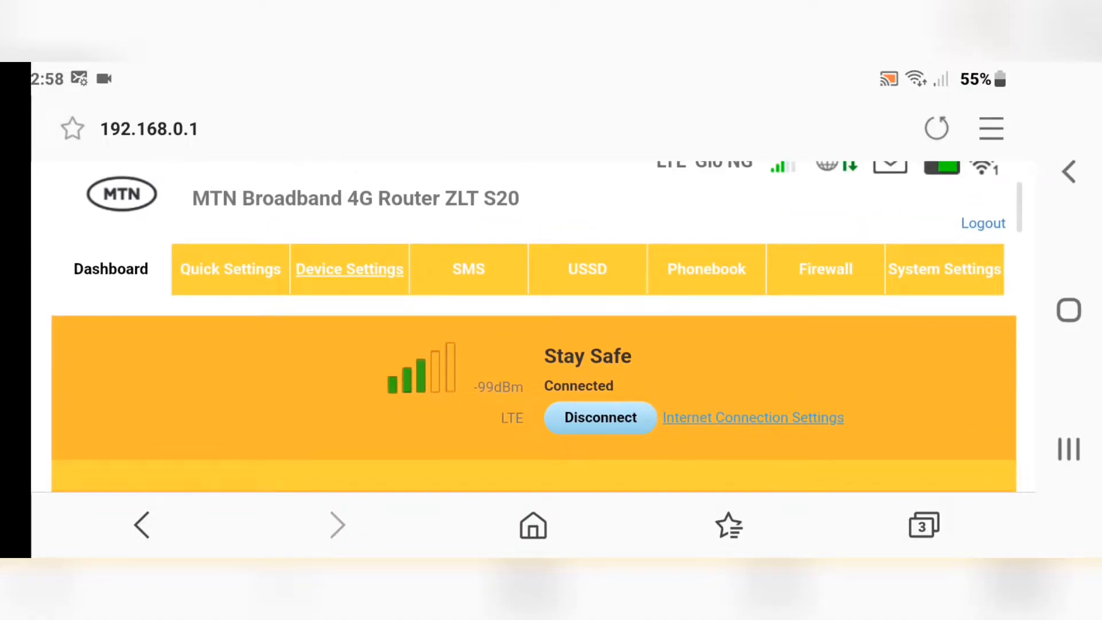
click(349, 269)
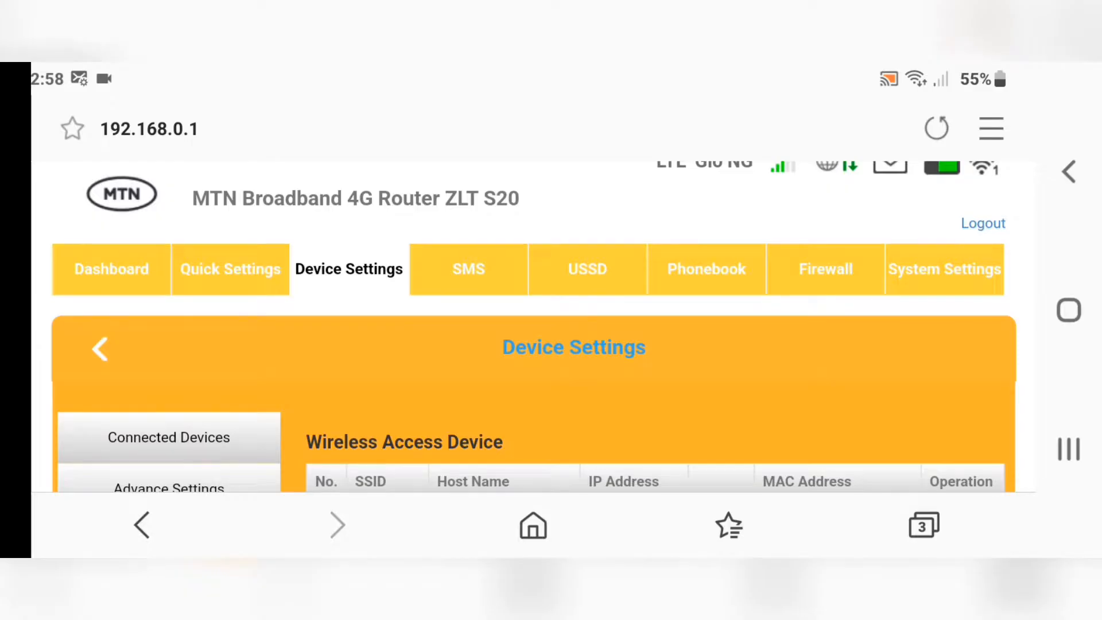
scroll(down, 3)
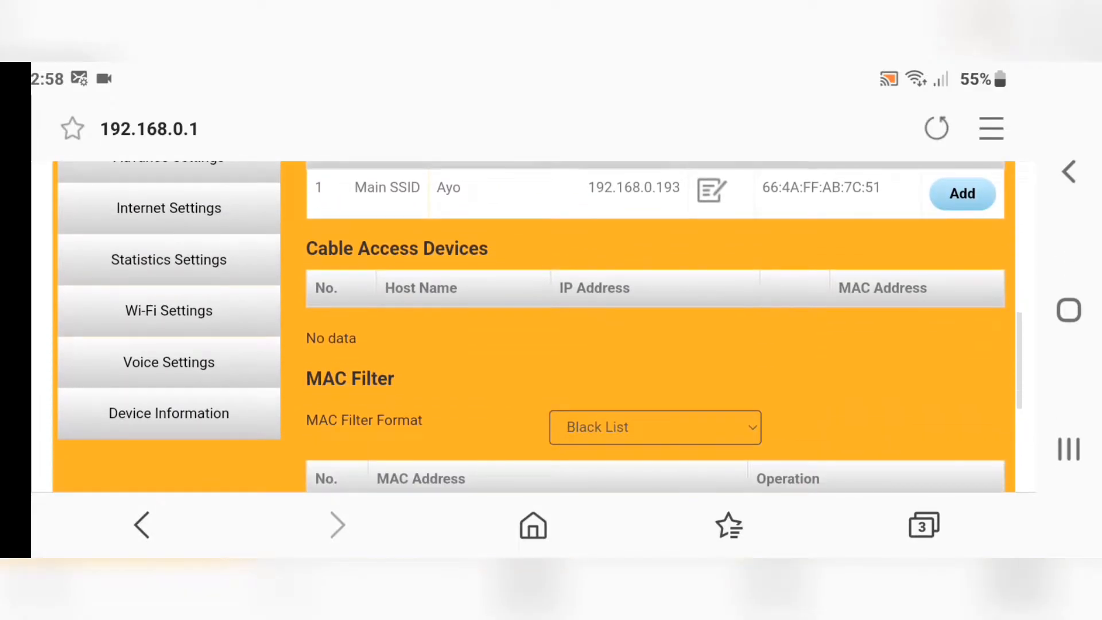
scroll(up, 3)
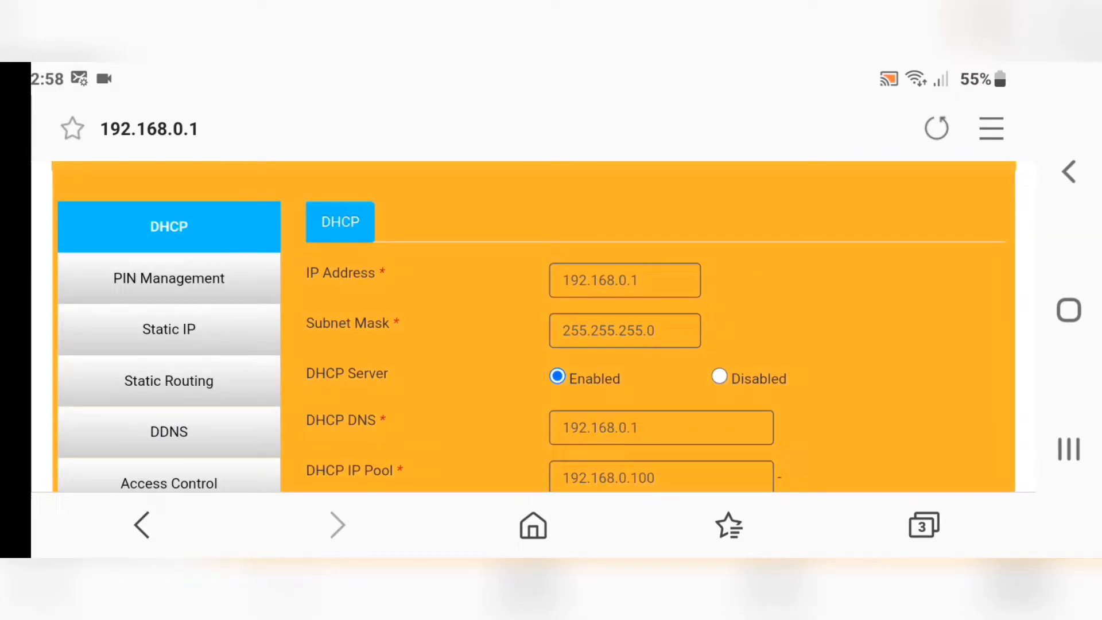
scroll(down, 3)
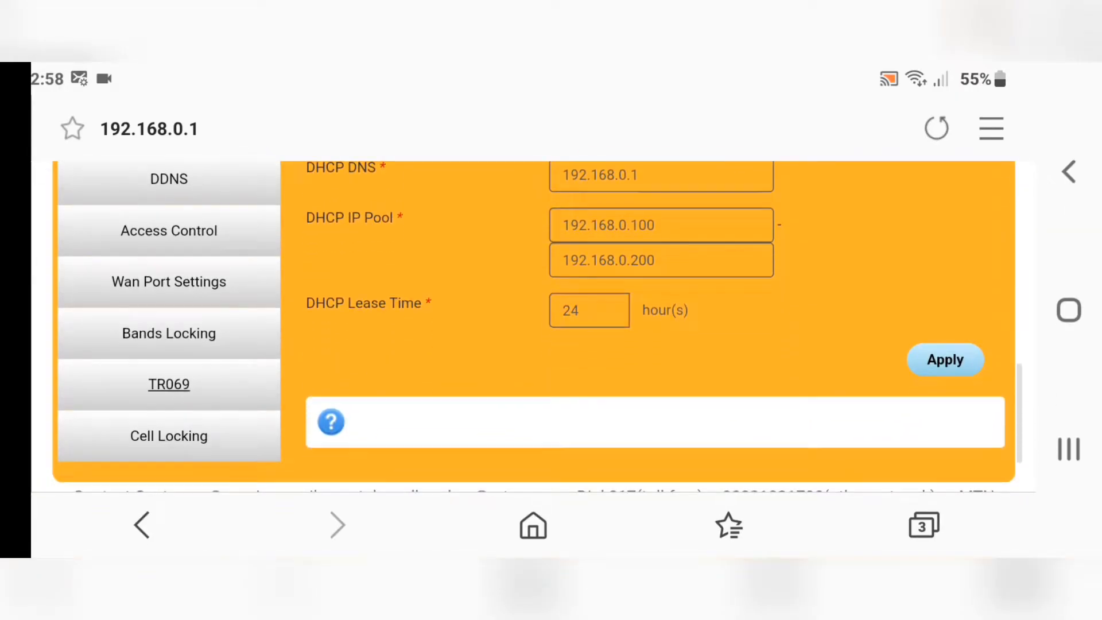
click(169, 383)
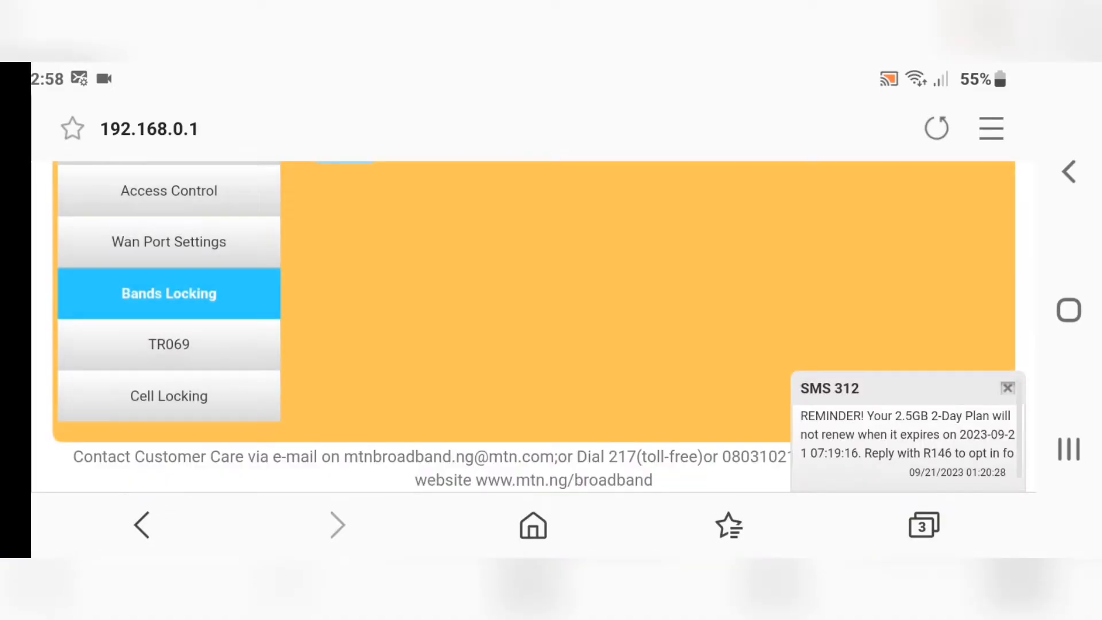
Step: Dismiss the SMS reminder, apply Bands Locking enabled with all bands ticked, and accept the network restart
click(1007, 388)
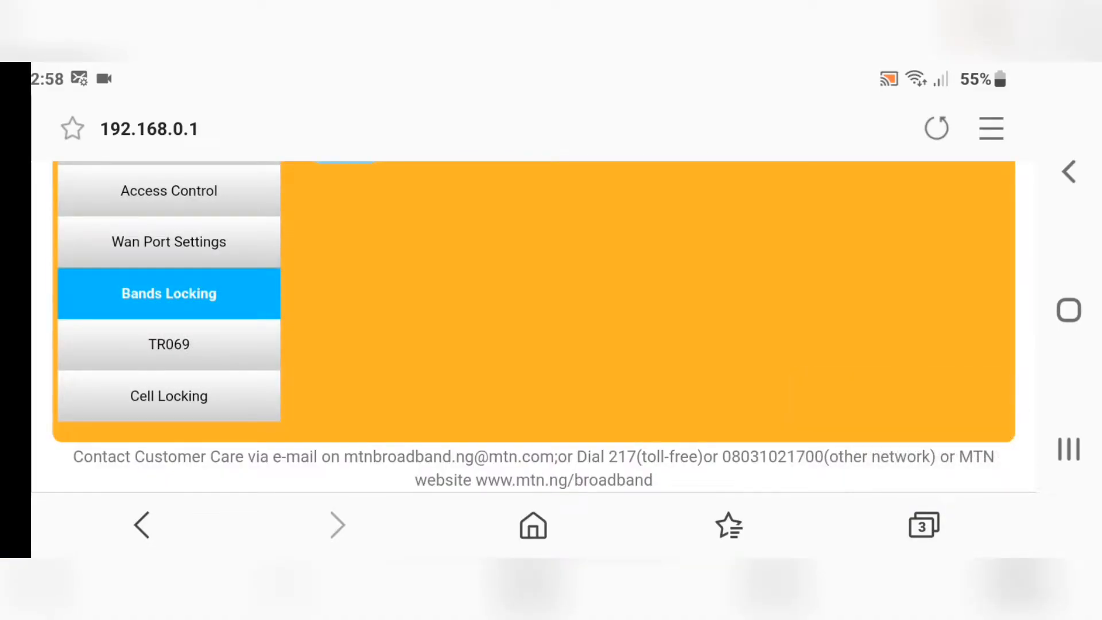
click(167, 294)
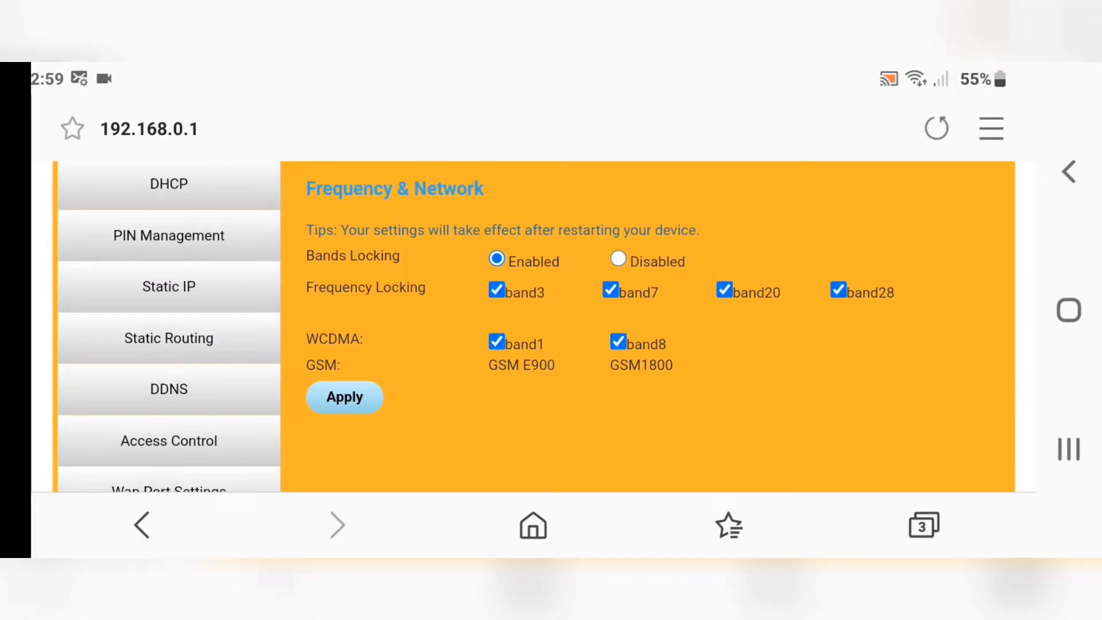
click(344, 396)
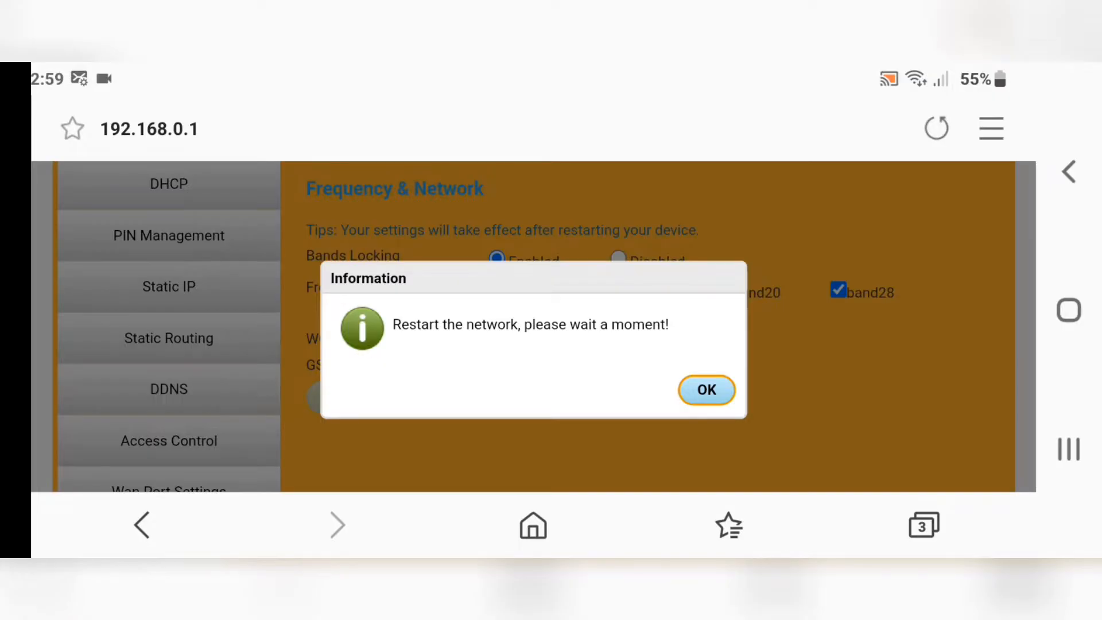
click(707, 390)
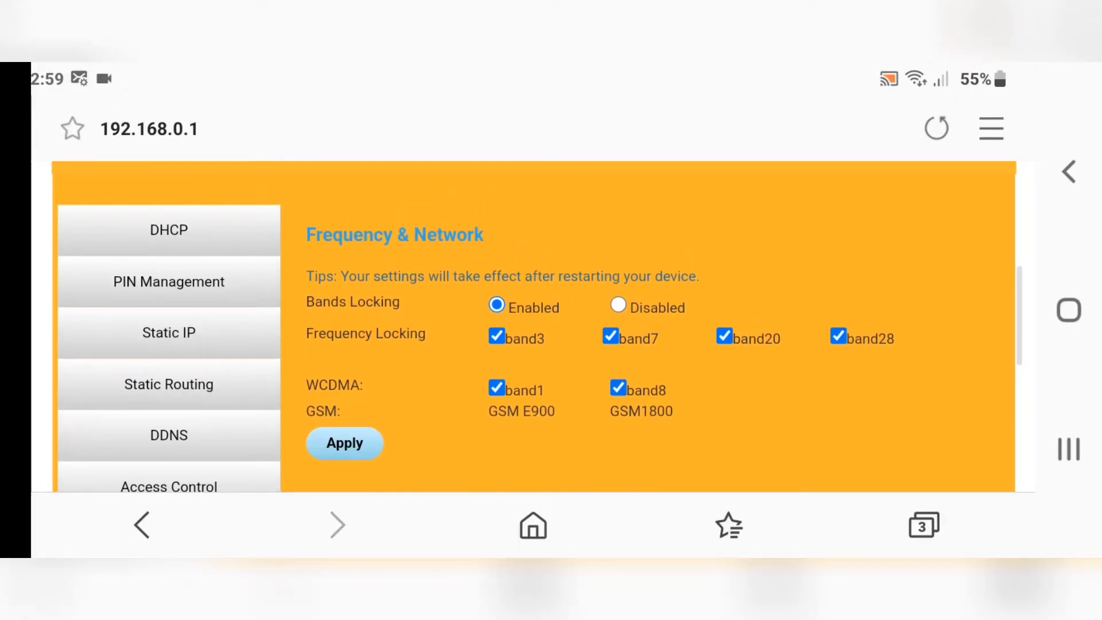
scroll(down, 3)
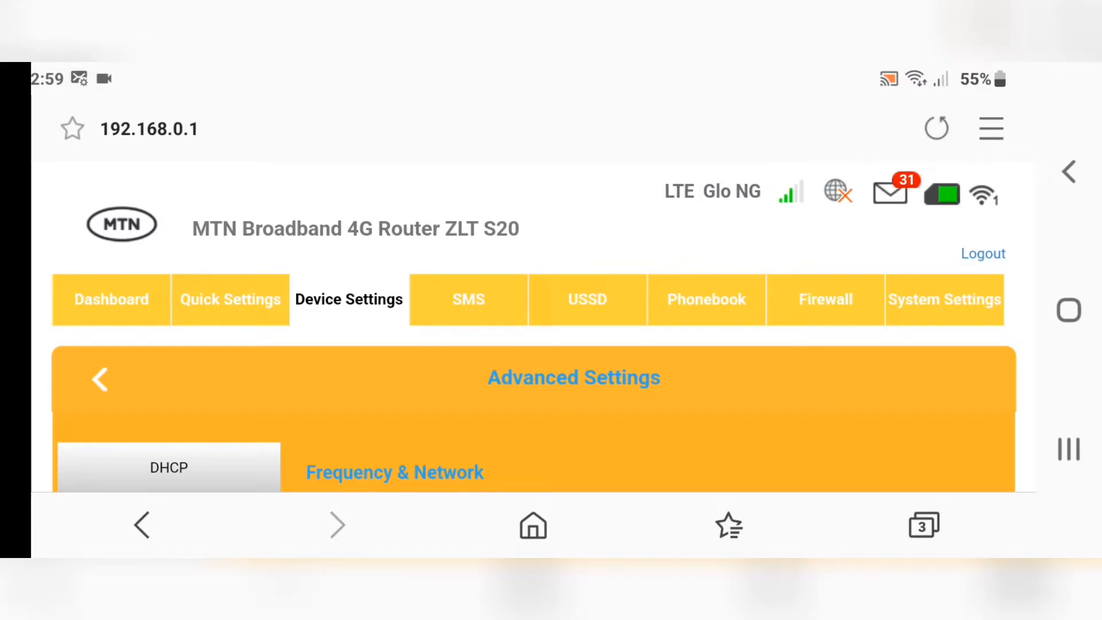
Step: Scroll through Connected Devices down to the MAC Filter blacklist section
scroll(down, 3)
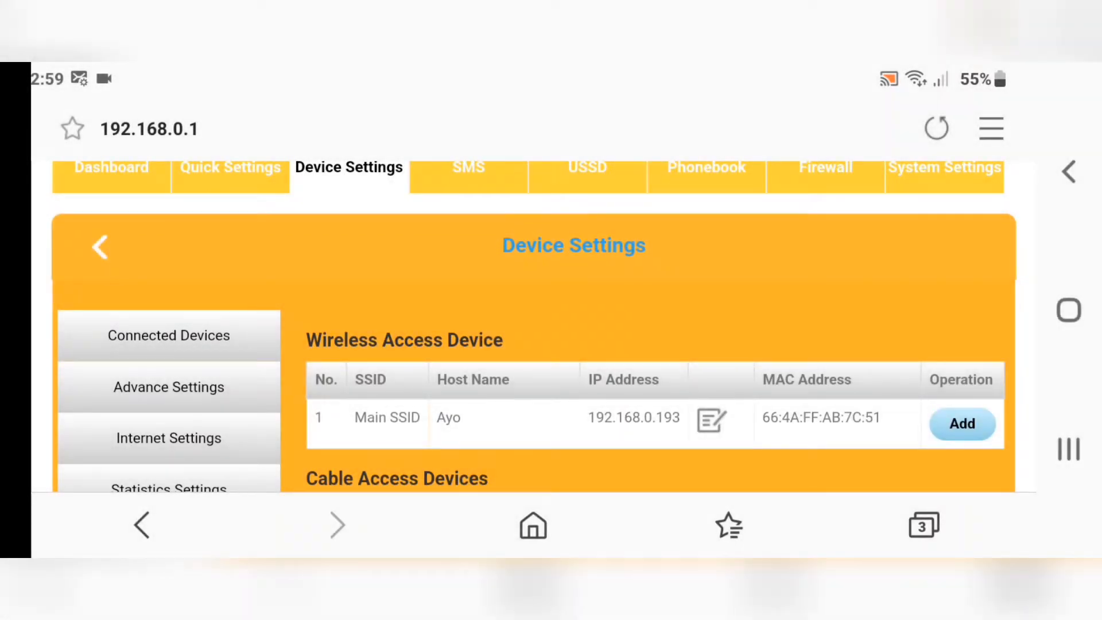
scroll(down, 3)
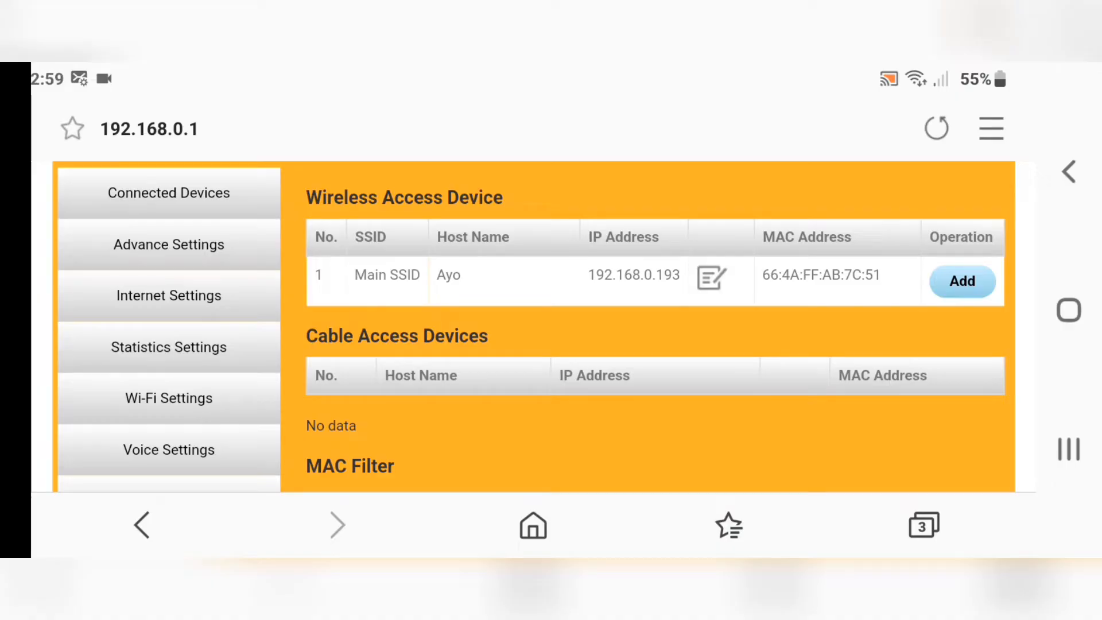
scroll(down, 3)
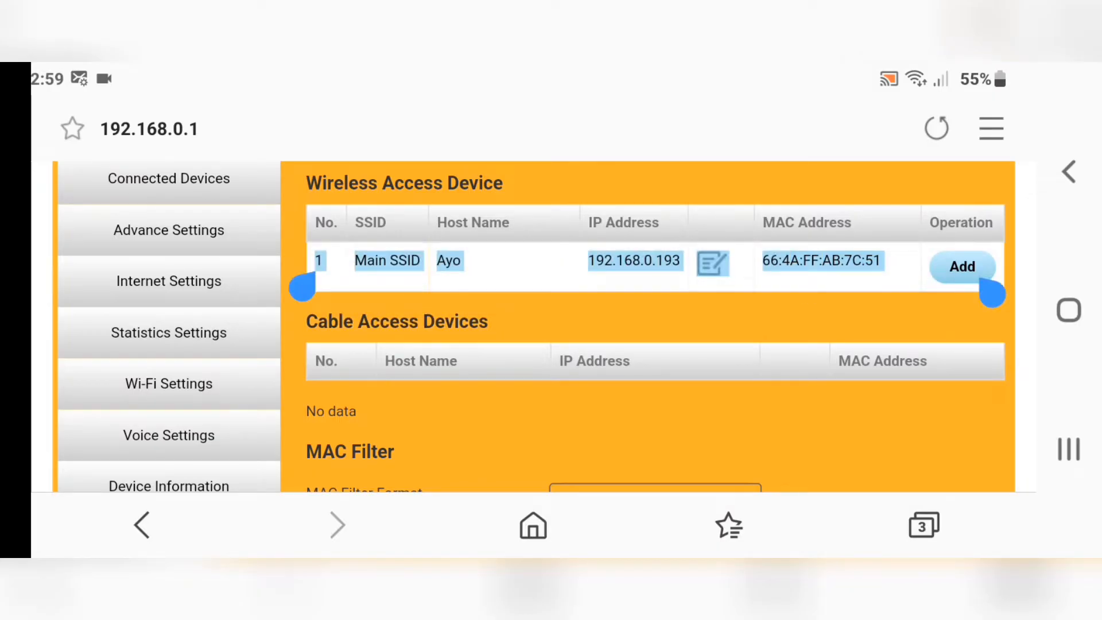
scroll(down, 3)
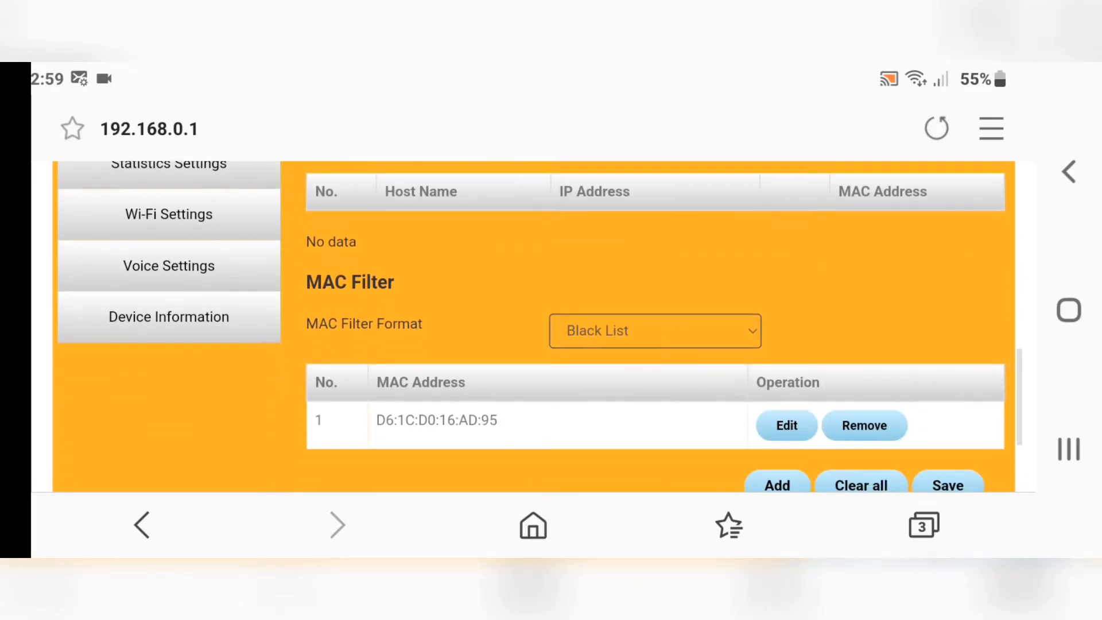
click(654, 330)
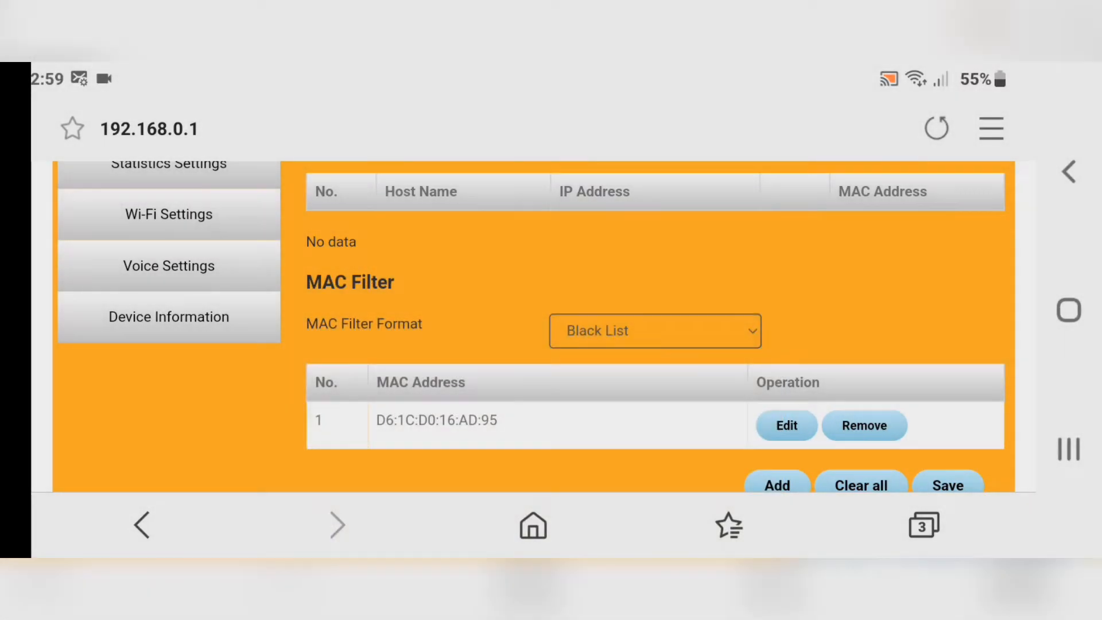
scroll(down, 3)
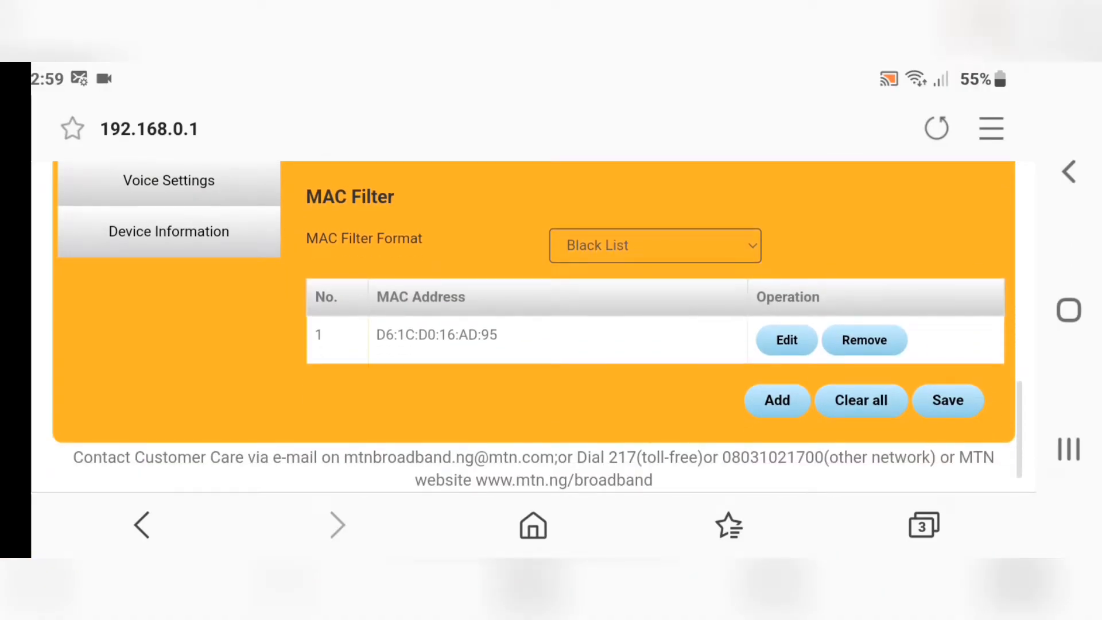
click(775, 400)
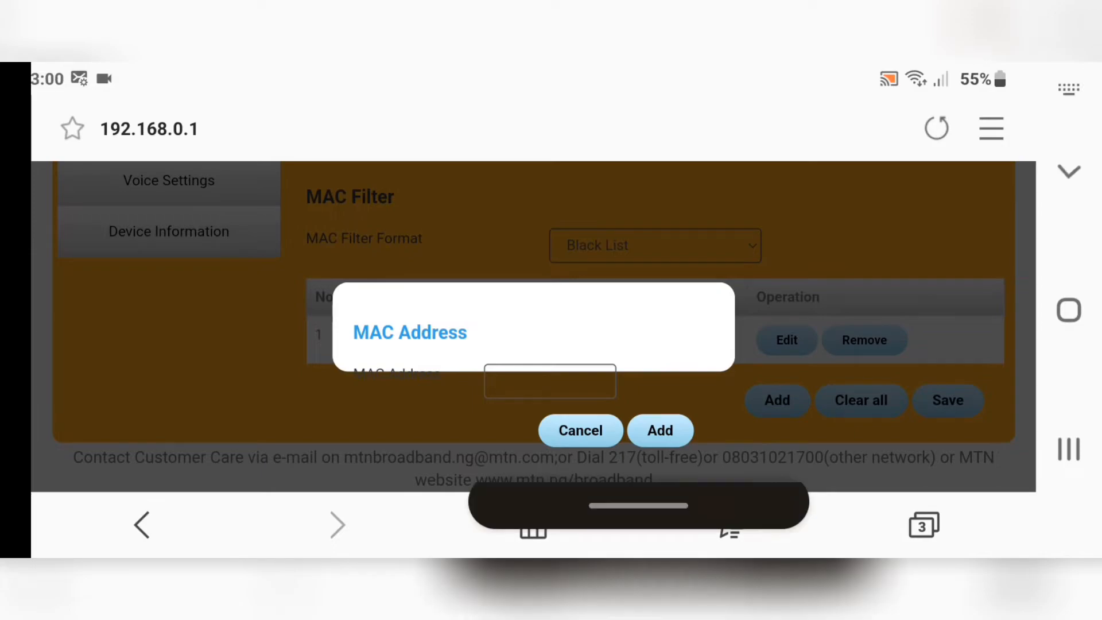
click(550, 381)
text(D6:1C:D0:16:AD:)
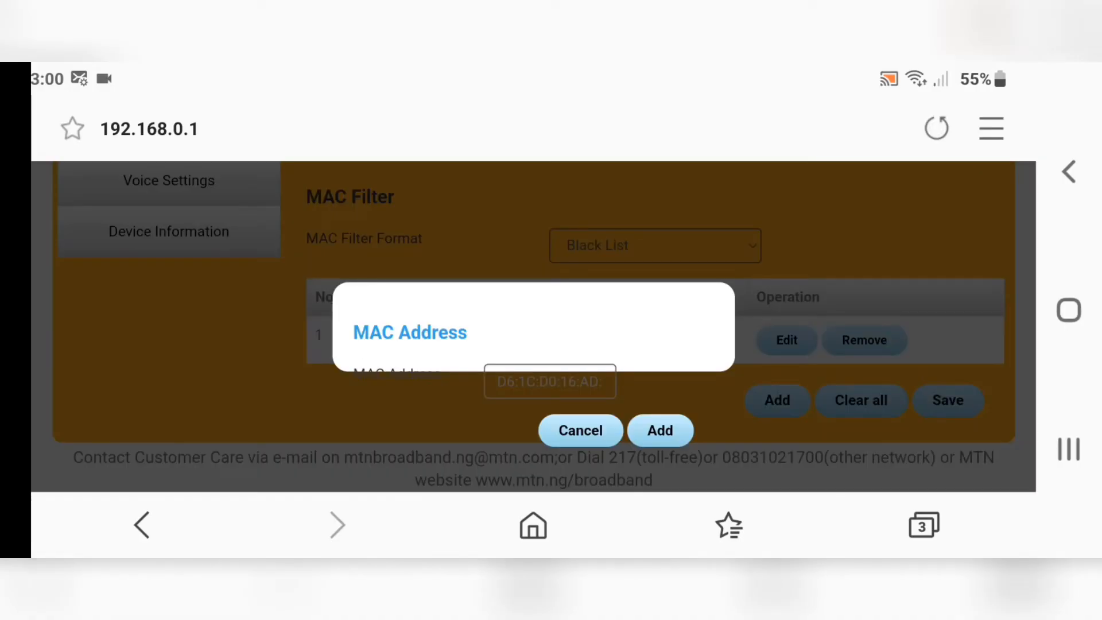
click(659, 431)
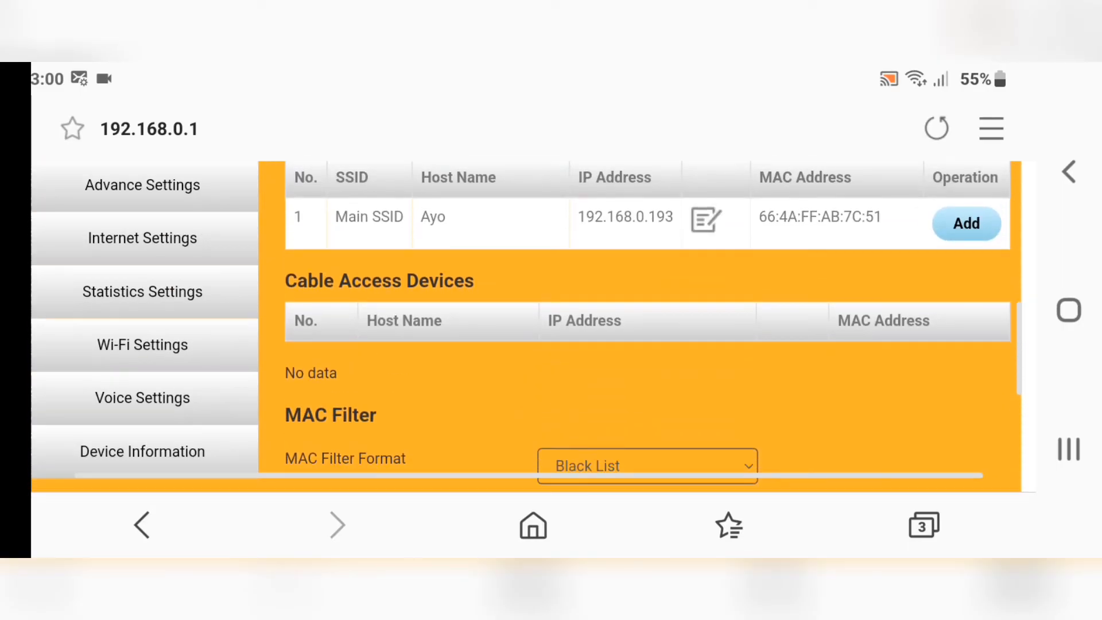
scroll(down, 3)
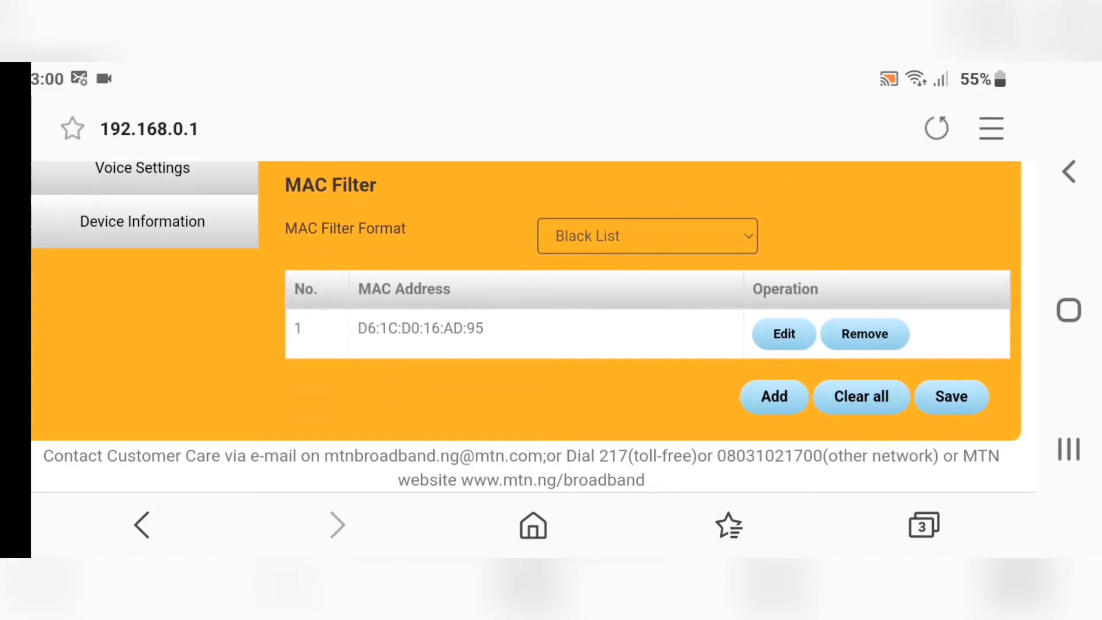